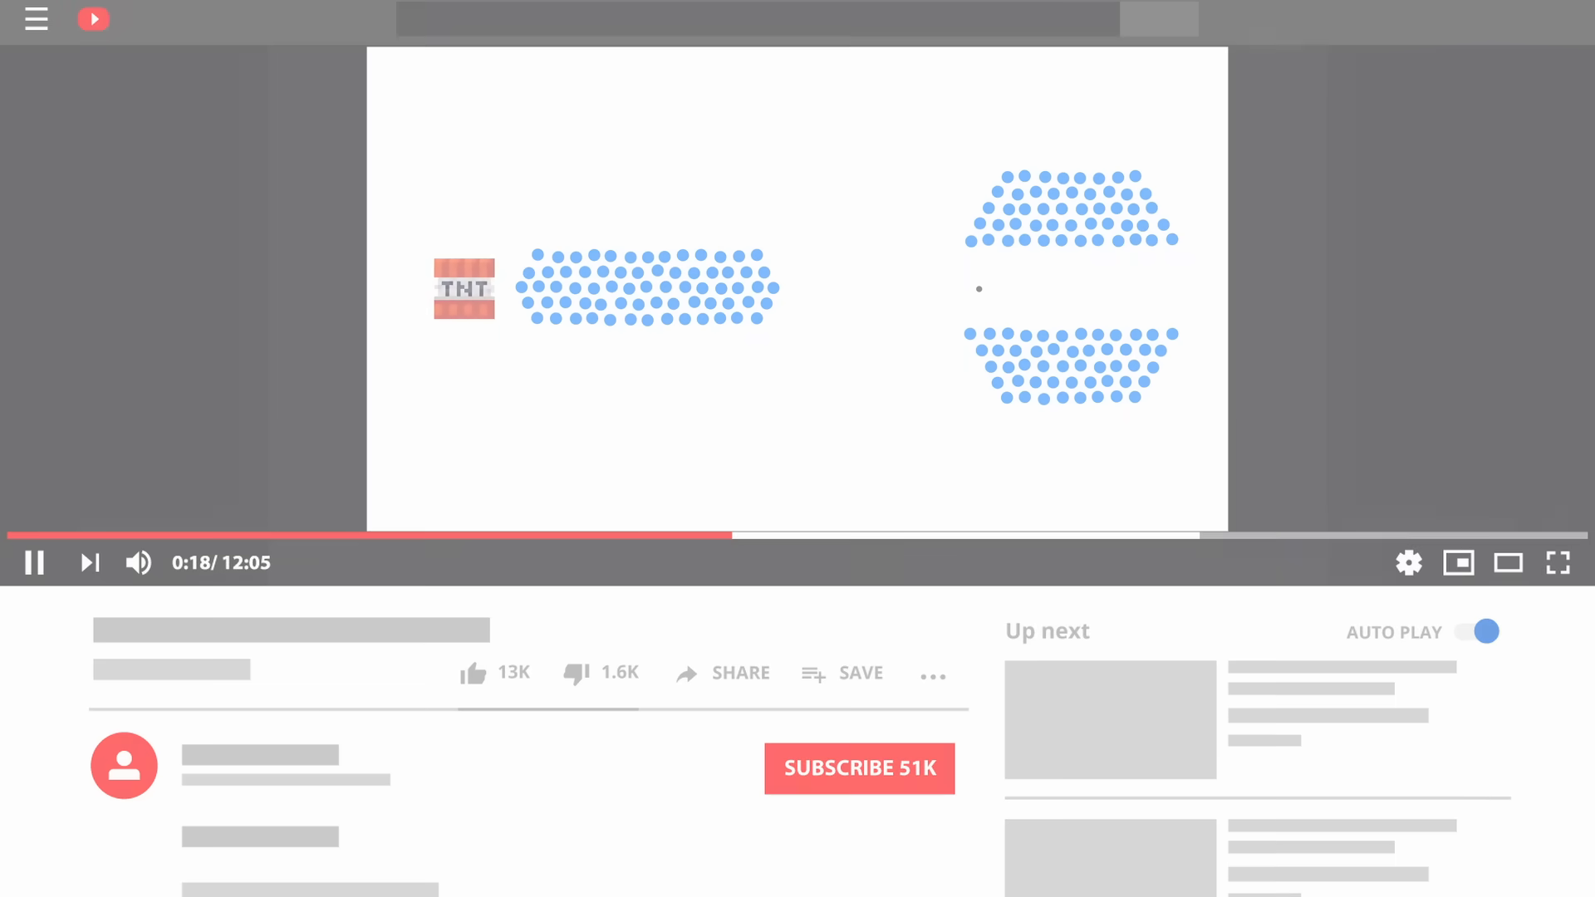
left_click(1558, 563)
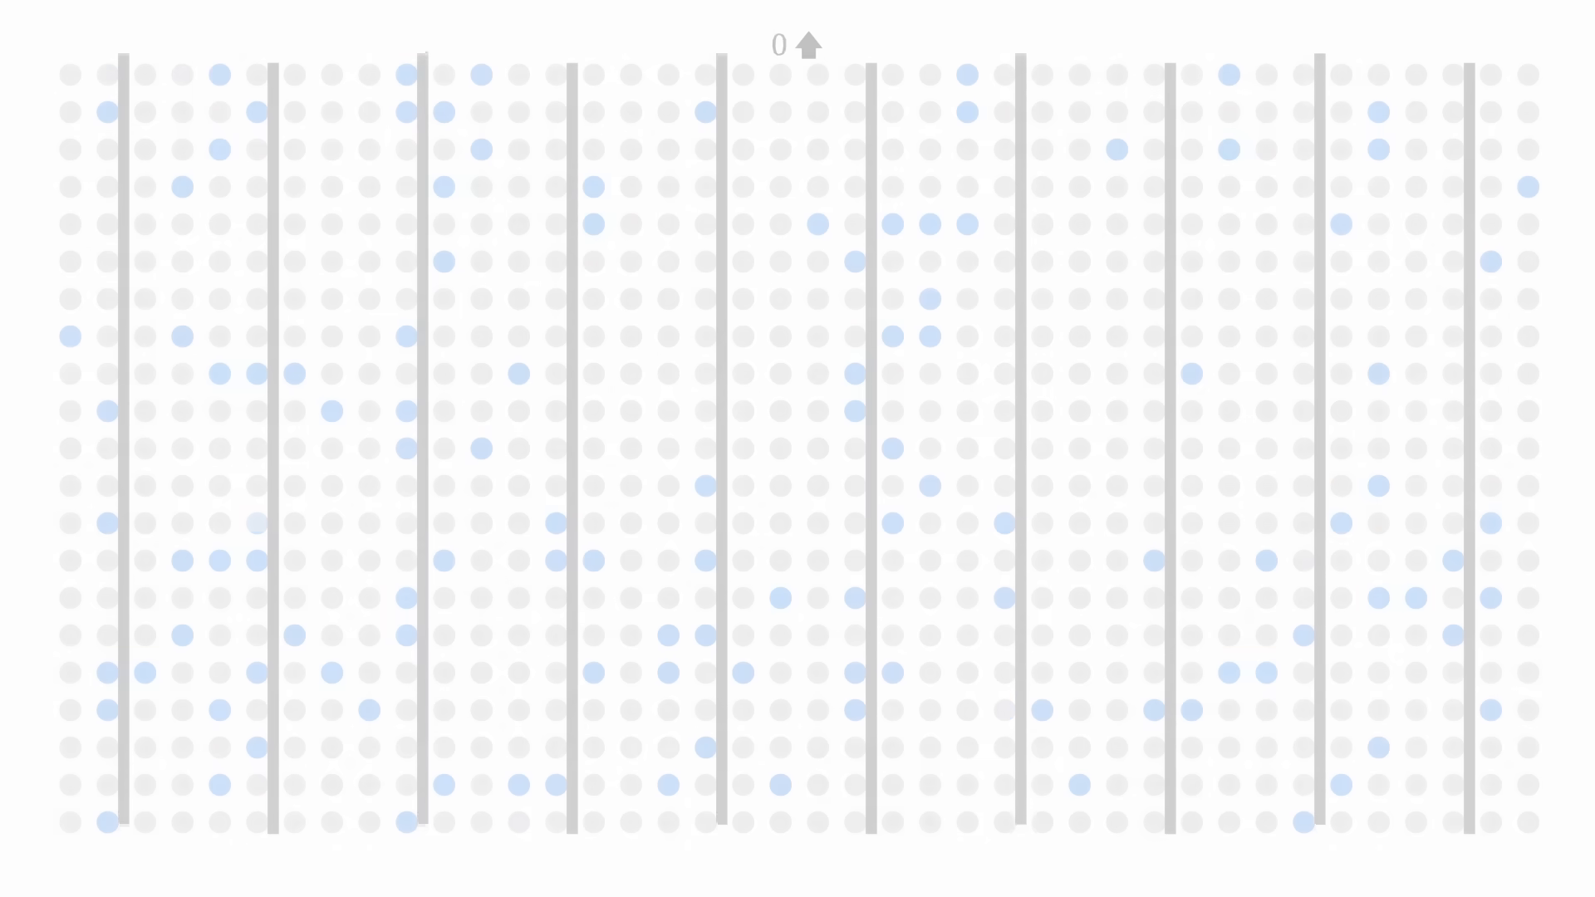